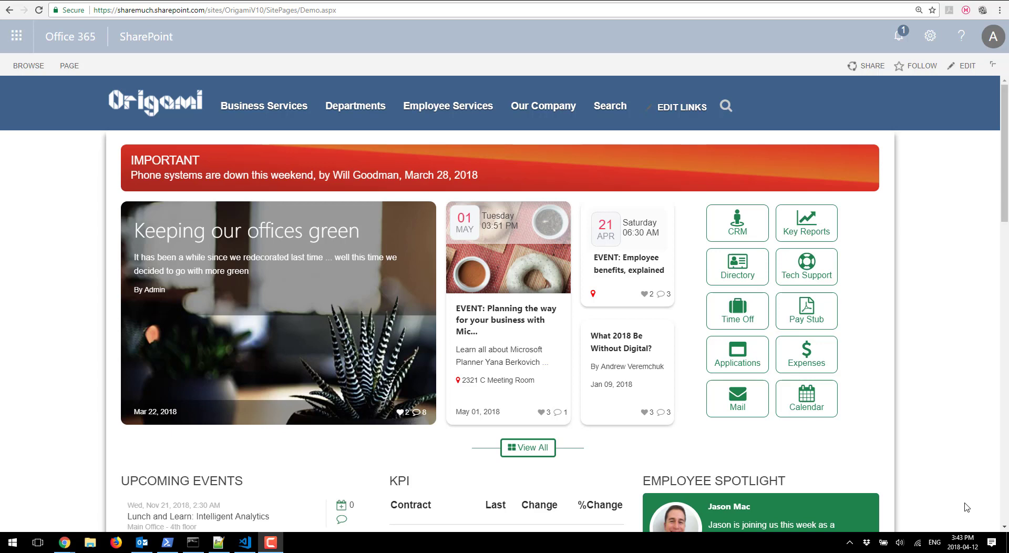
mouse_move(211, 201)
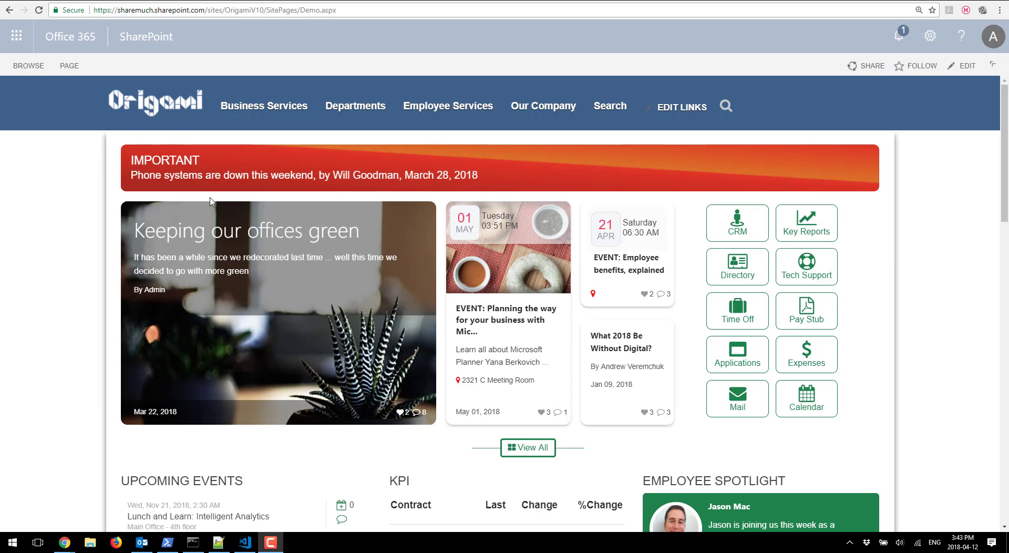
mouse_move(252, 198)
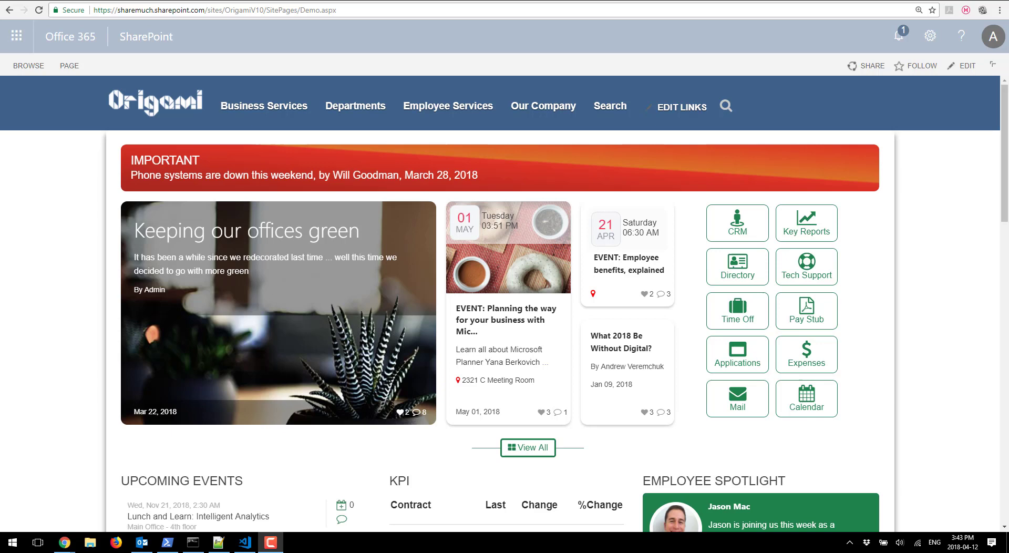
Step: In the Node.js command prompt, make a NewAlerts folder with md and cd into it
left_click(194, 542)
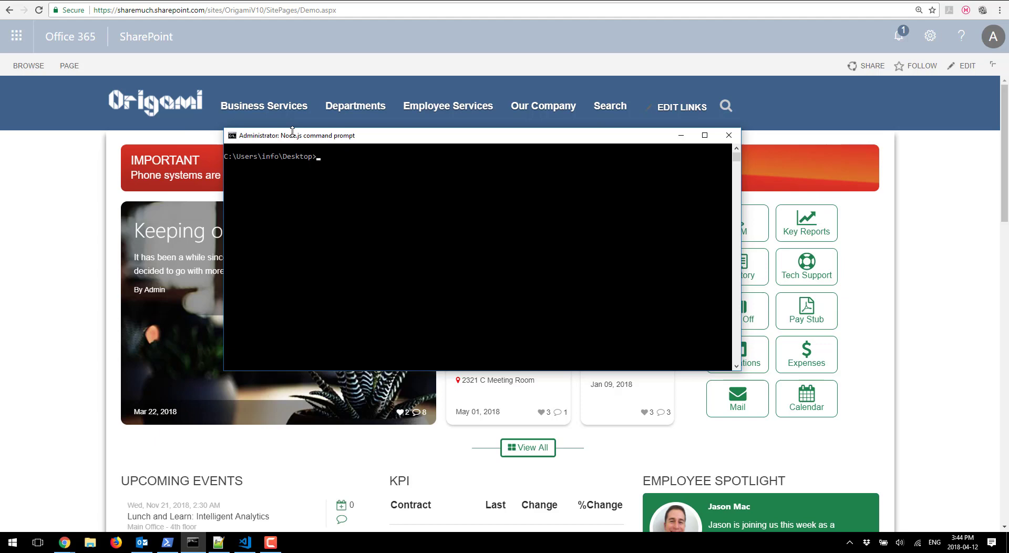
mouse_move(306, 176)
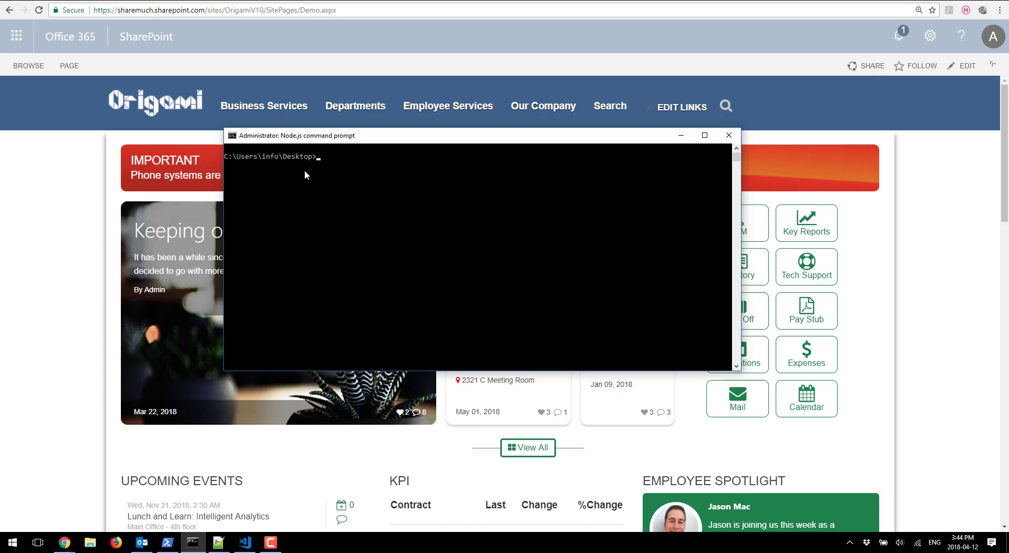
type("md NewAle")
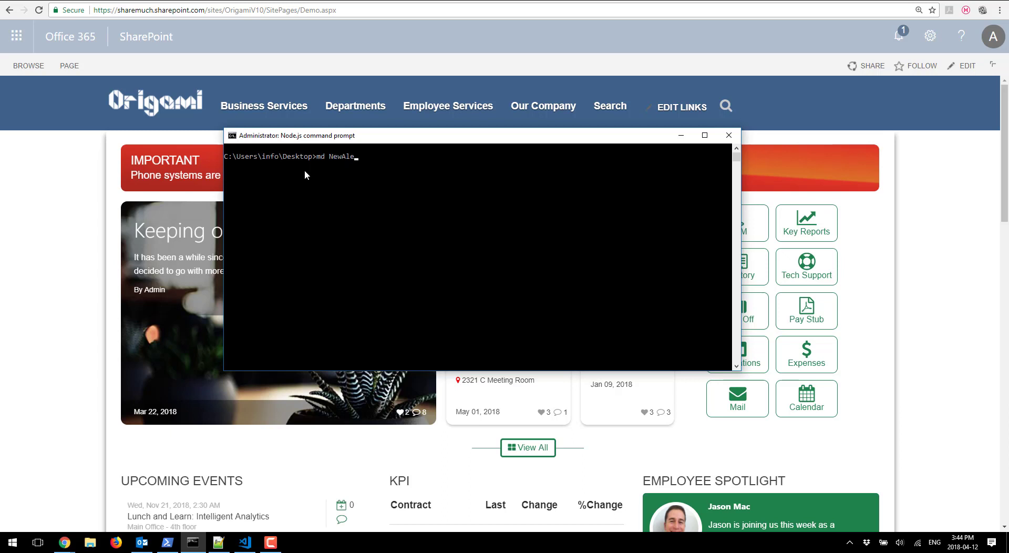
type("rts")
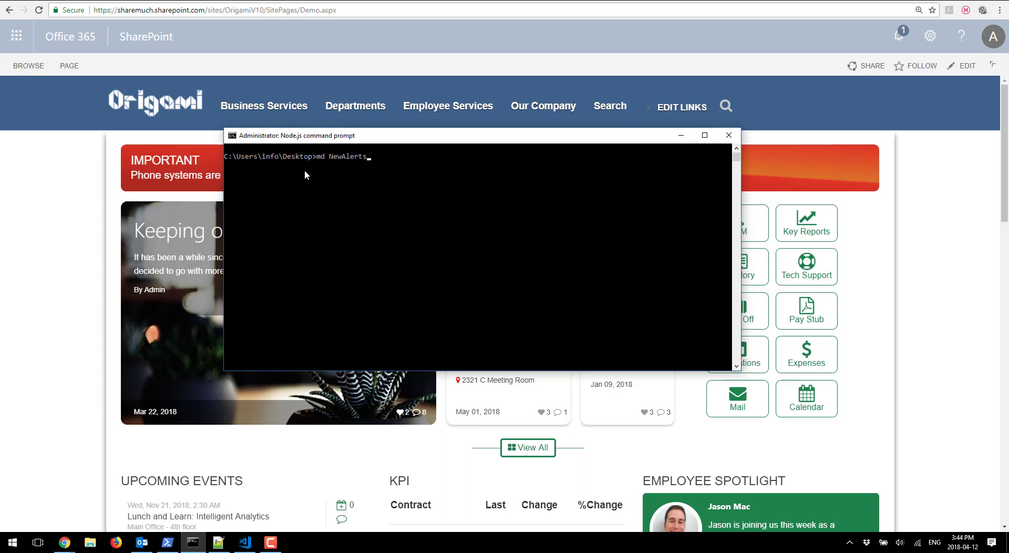
type("cd")
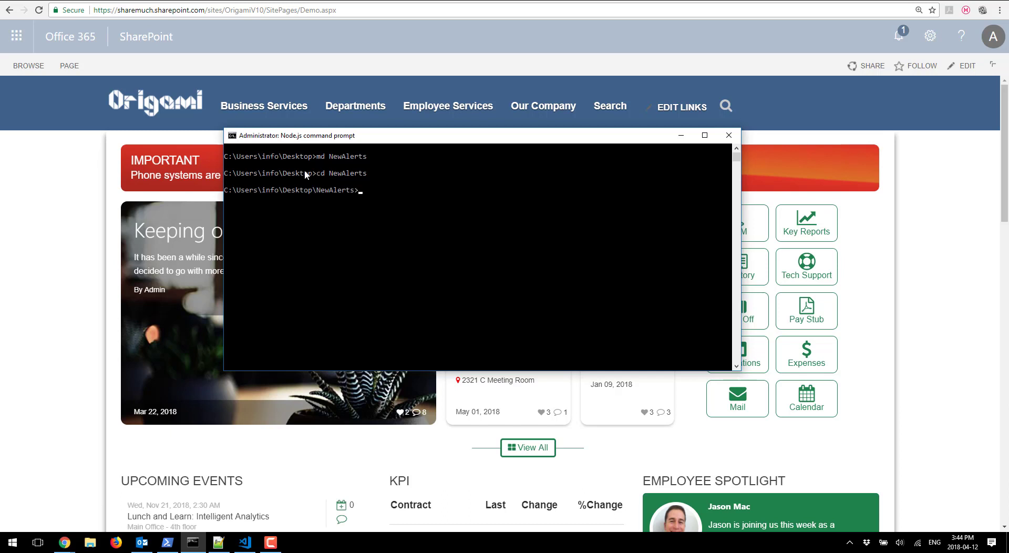
type("yo @microsoft/sharepoint")
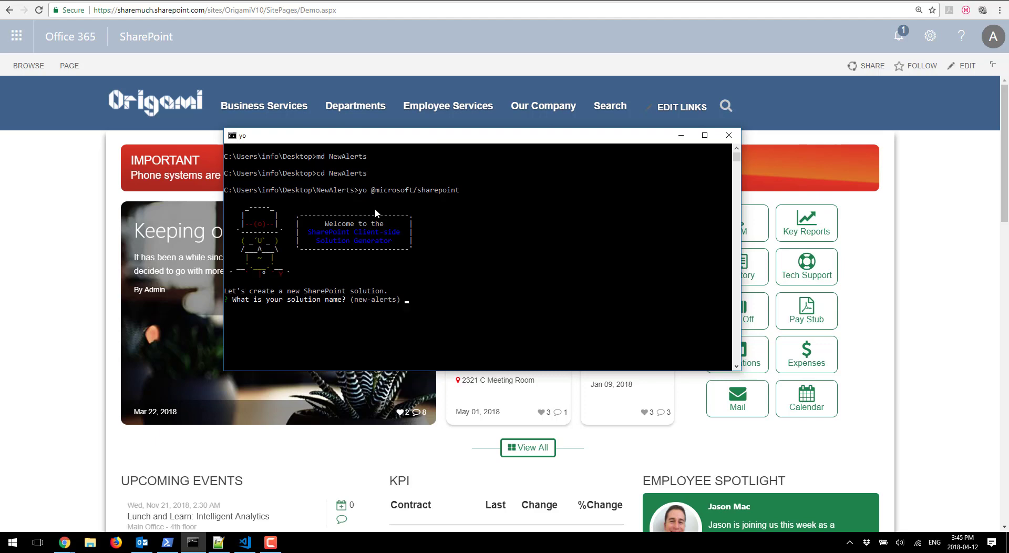
key("Enter")
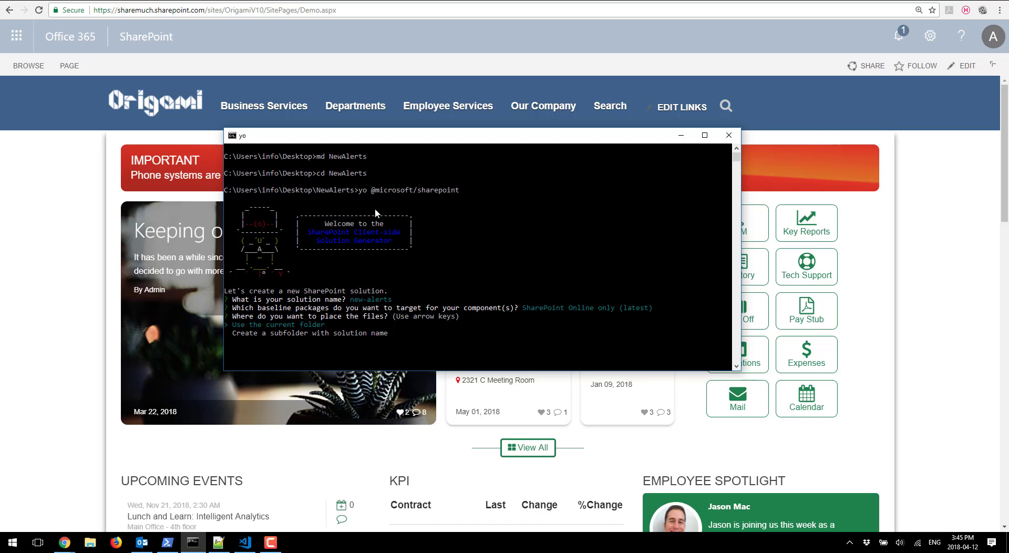
key("Enter")
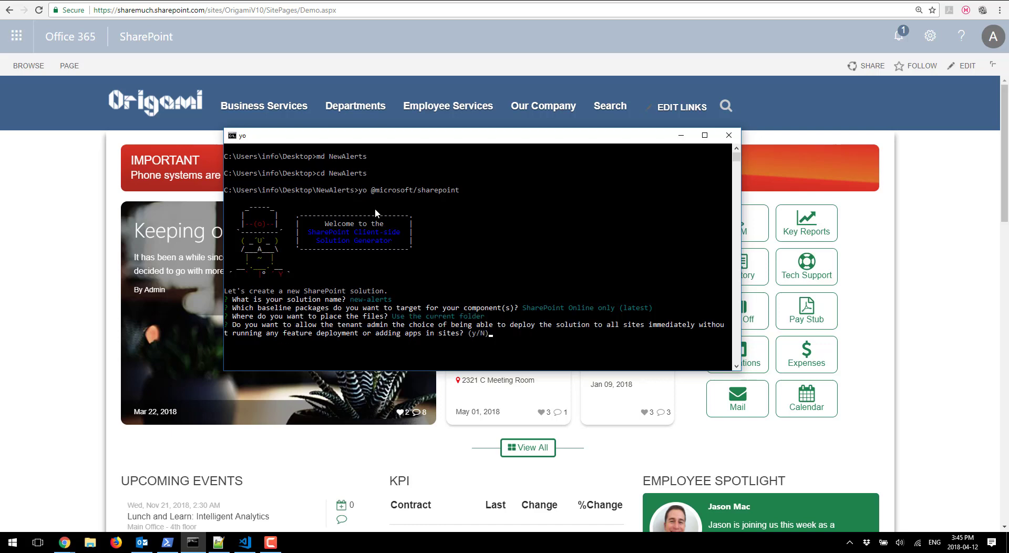
type("y")
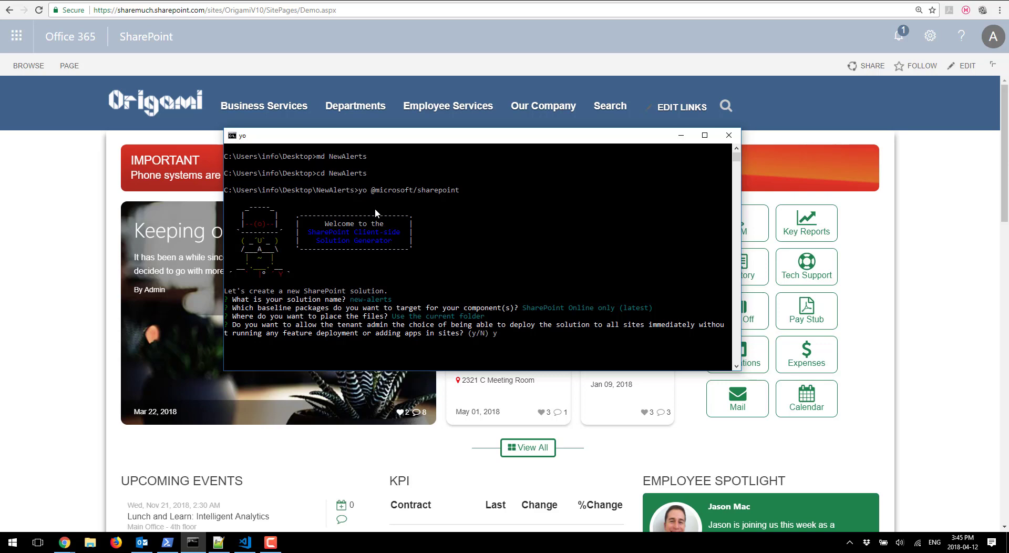
key("Enter")
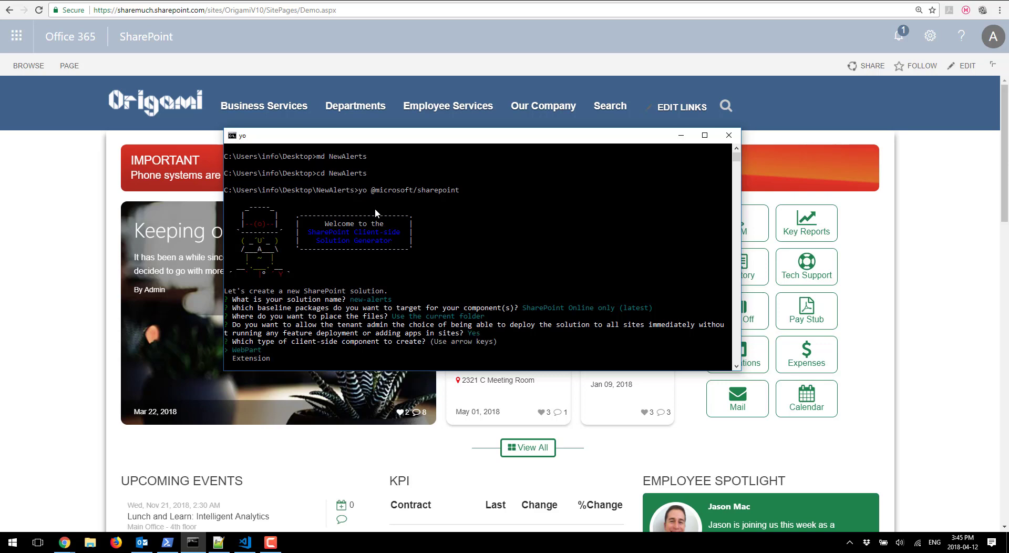
key("Enter")
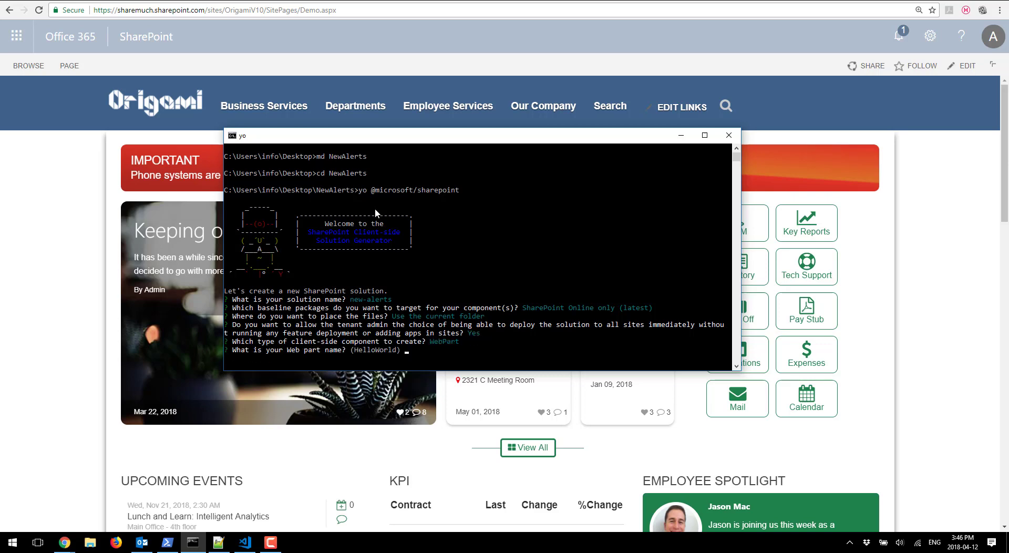
type("New")
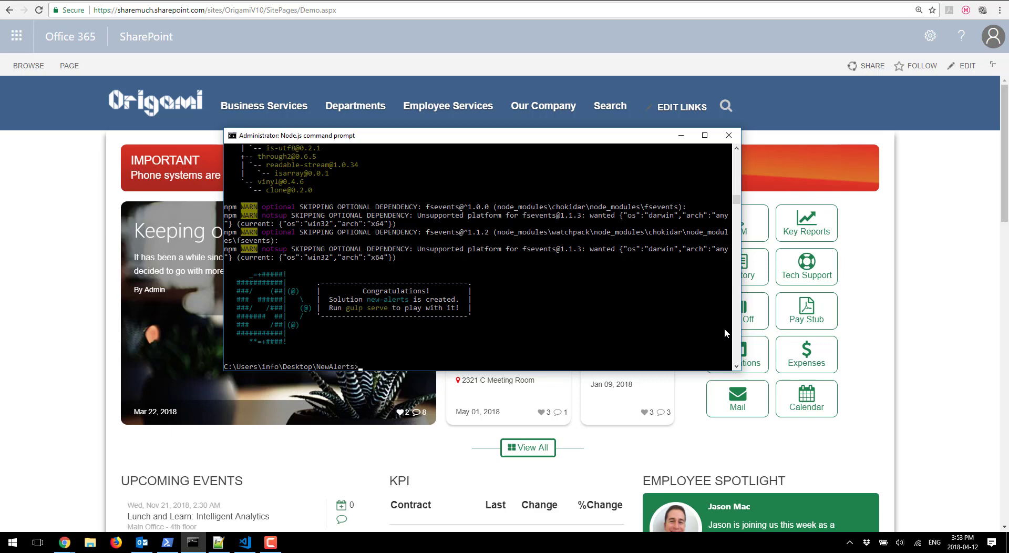
mouse_move(367, 409)
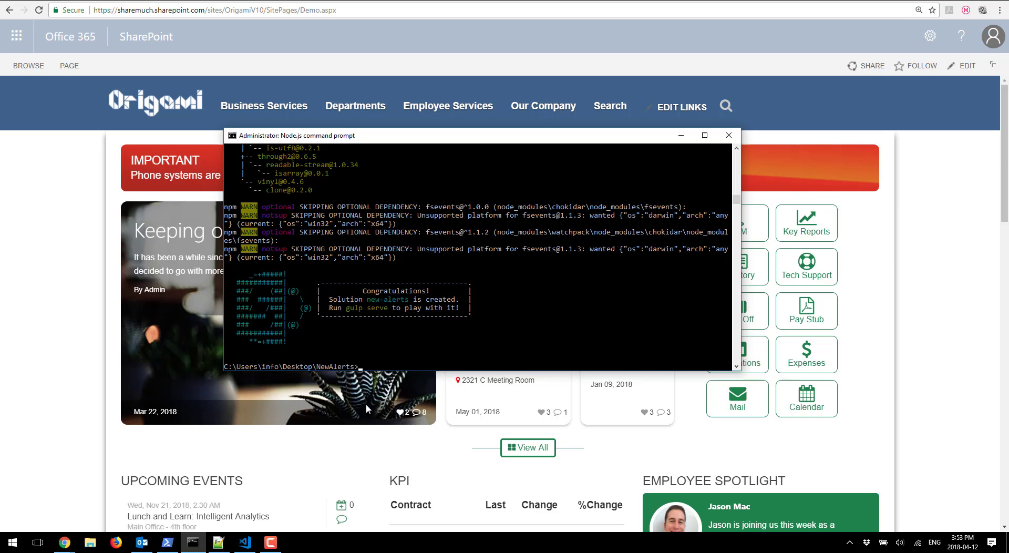
mouse_move(382, 348)
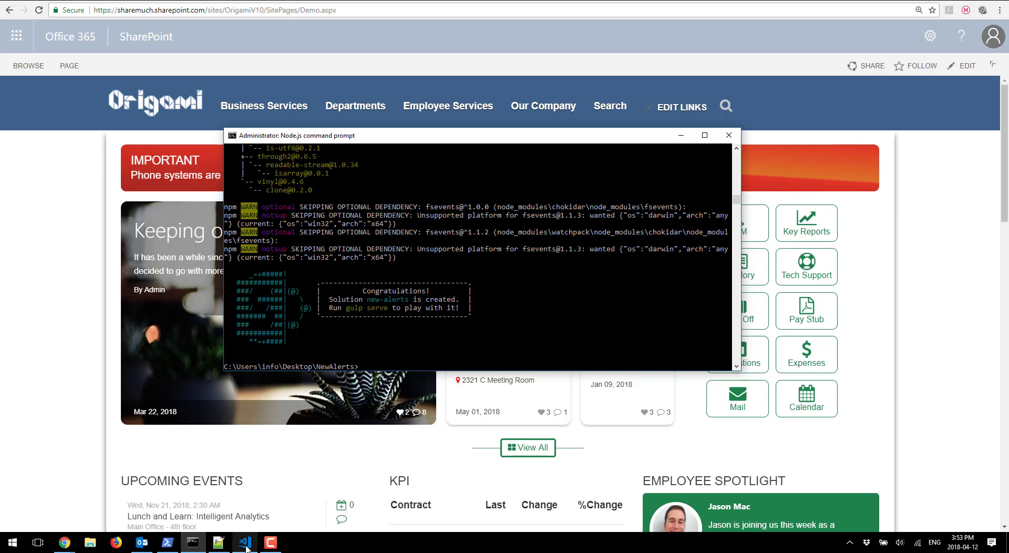
Step: Launch VS Code and open the Desktop NewAlerts folder as the project
left_click(243, 542)
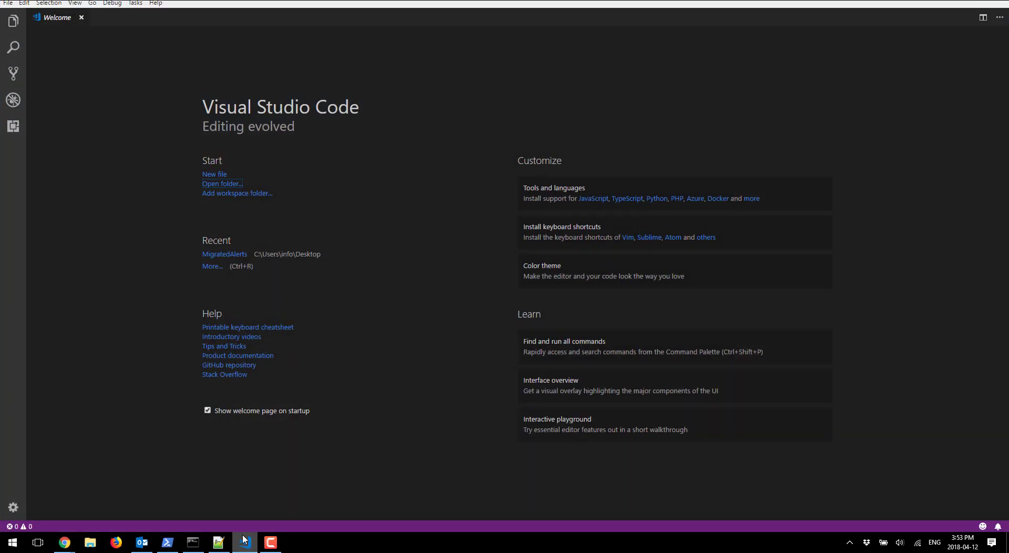
mouse_move(215, 187)
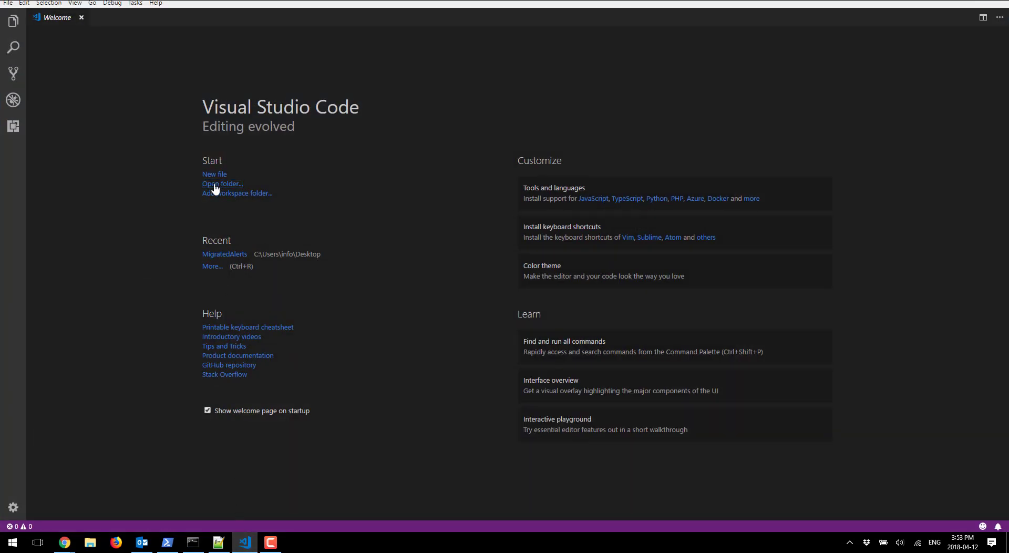
left_click(217, 183)
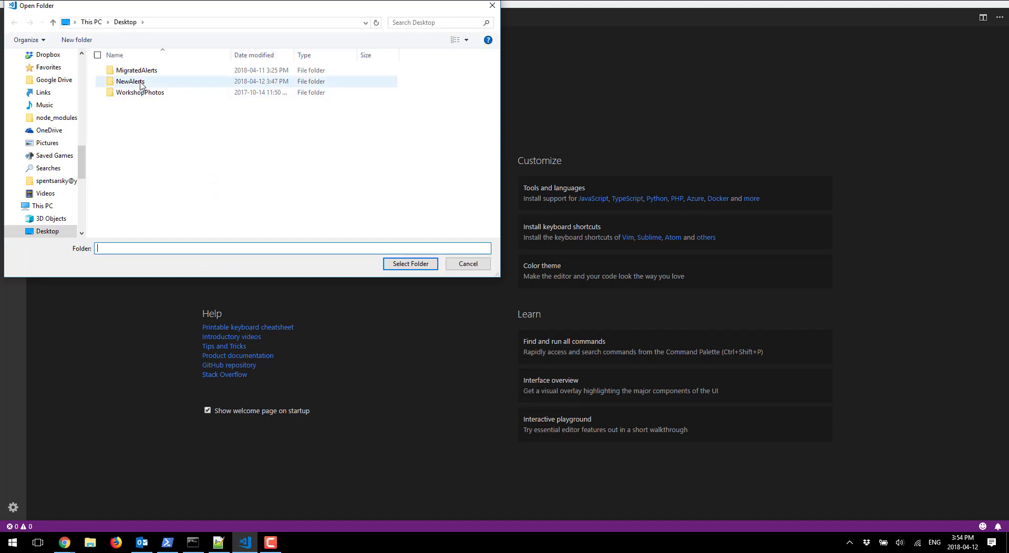
left_click(128, 81)
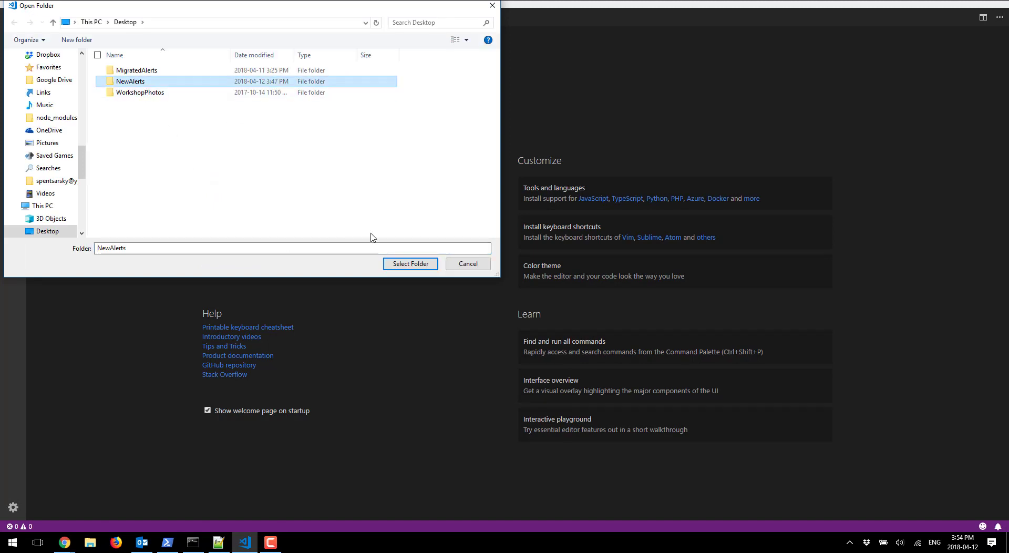
left_click(411, 263)
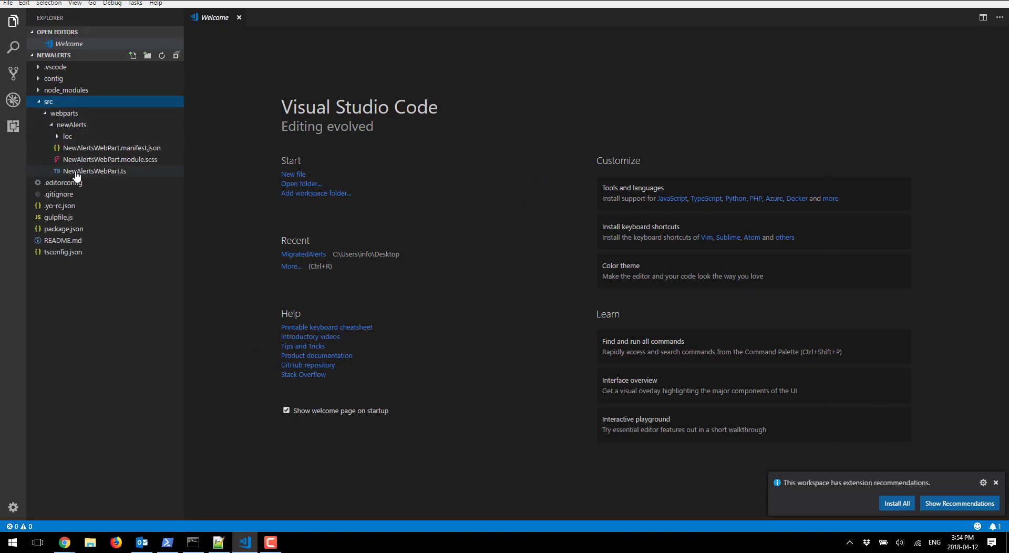
mouse_move(77, 174)
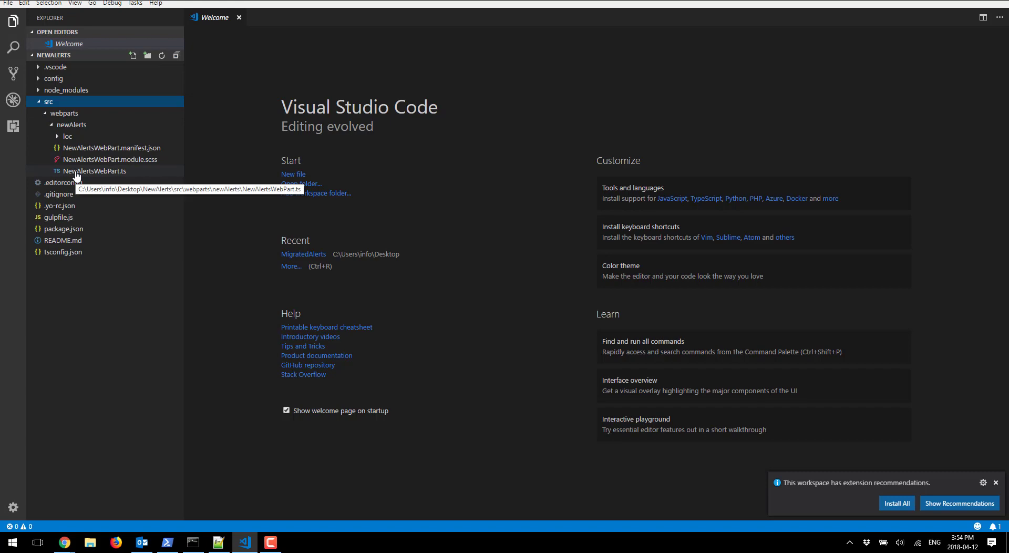
mouse_move(103, 178)
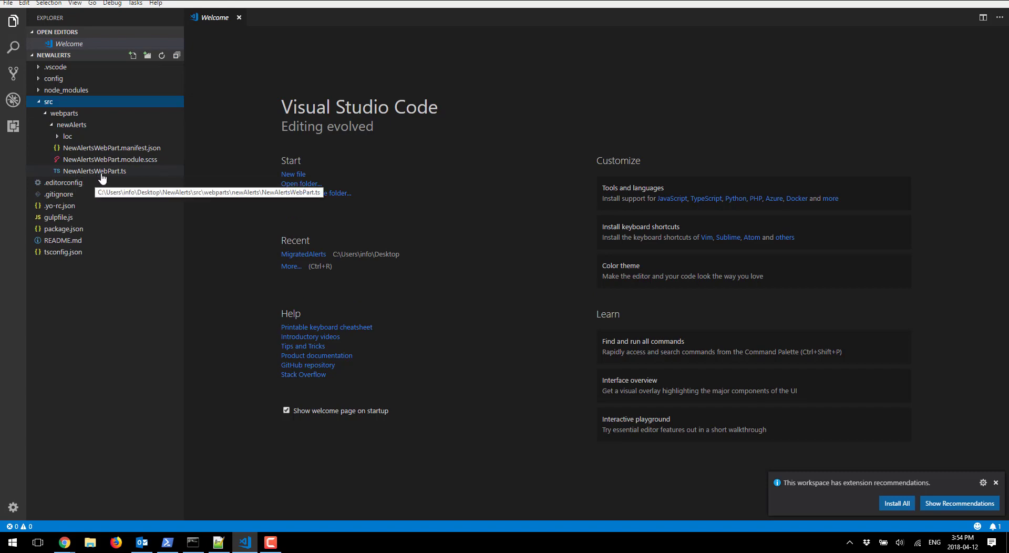
Step: Open NewAlertsWebPart.ts to review the default render() markup
double_click(95, 171)
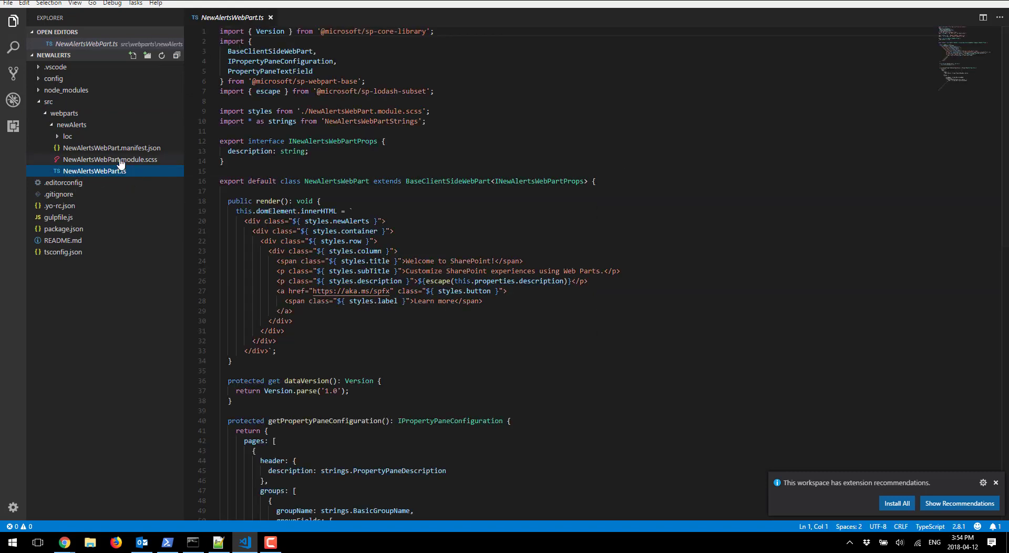
mouse_move(121, 164)
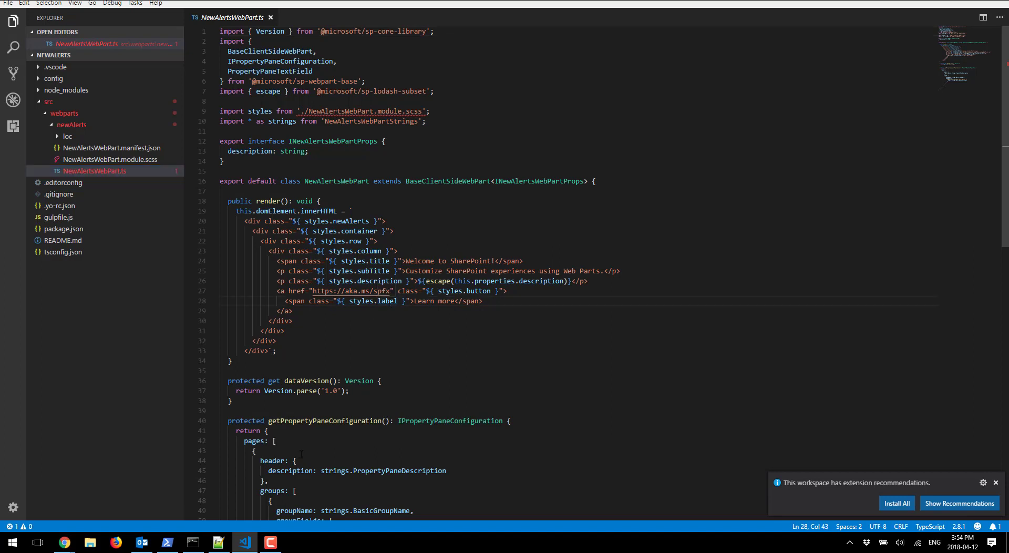
mouse_move(66, 542)
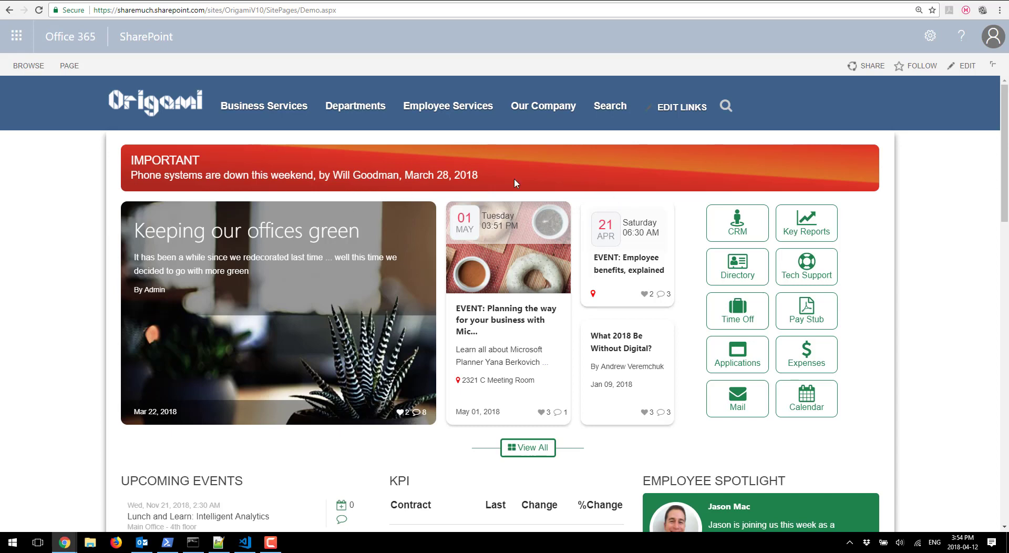
mouse_move(193, 545)
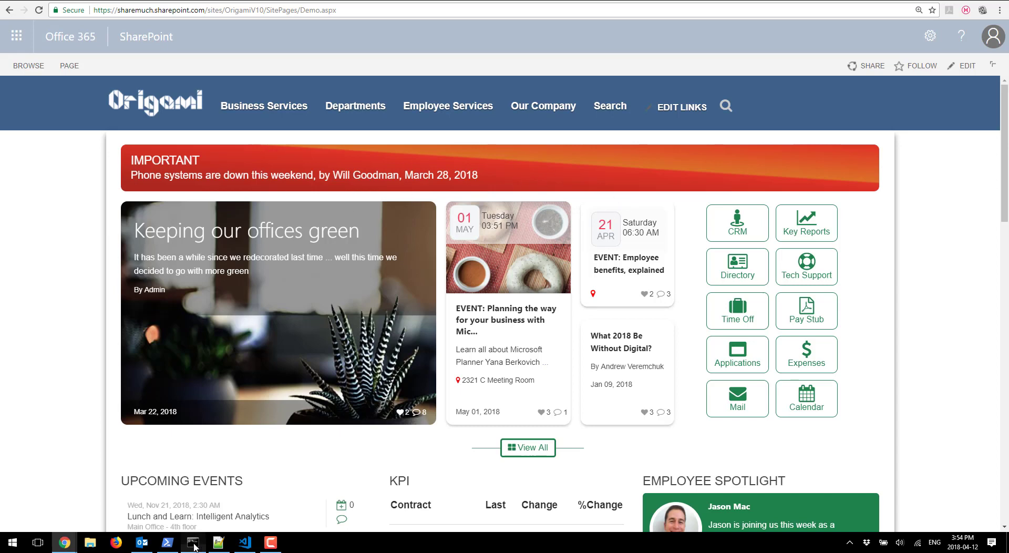
Step: Run gulp serve in the Node.js command prompt to launch the local workbench
left_click(193, 543)
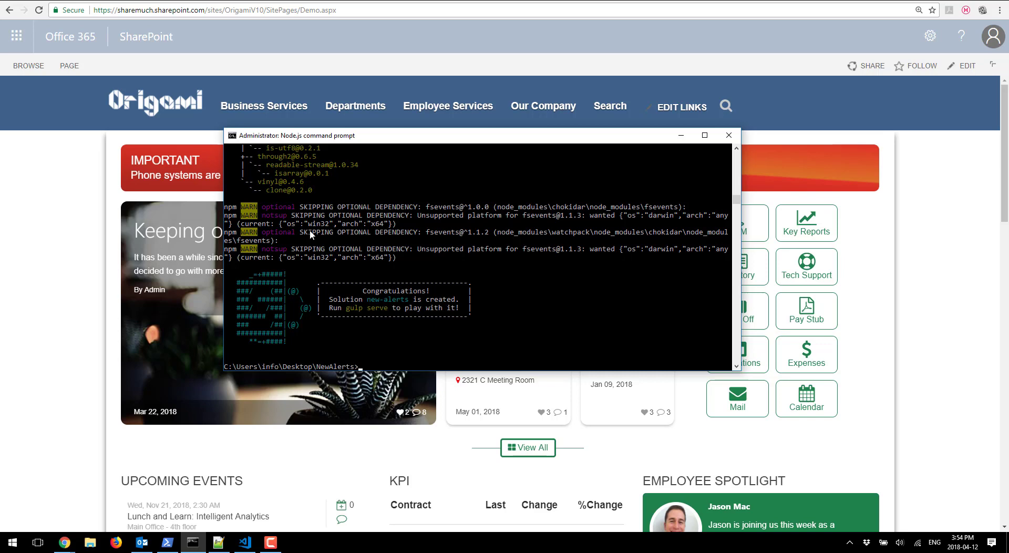
type("gulp serve")
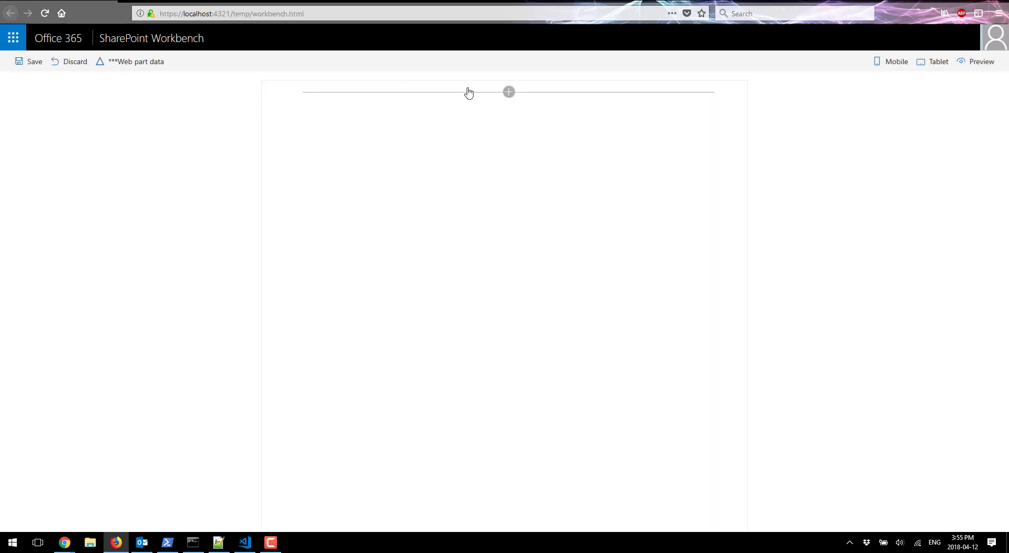
left_click(508, 91)
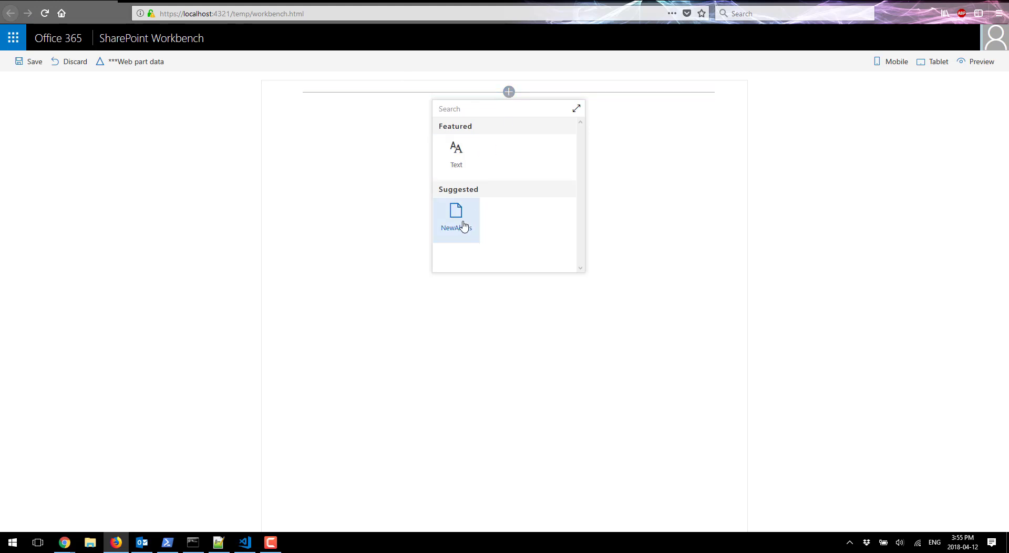
left_click(456, 219)
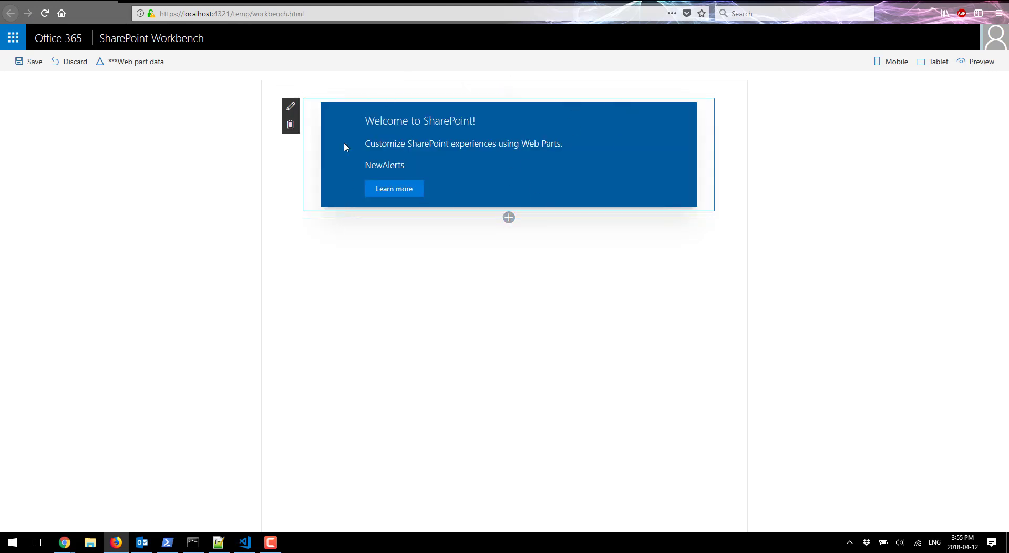
mouse_move(290, 124)
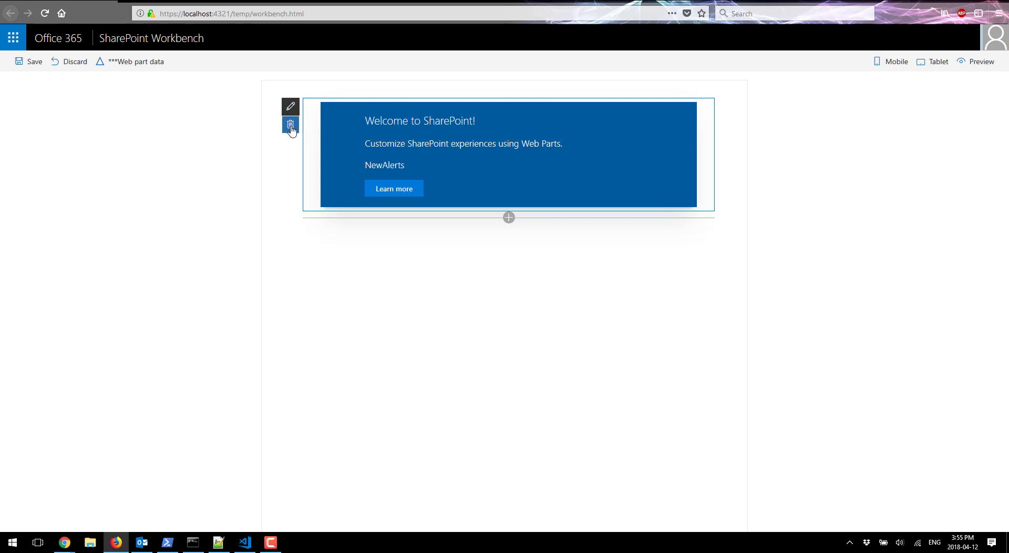
left_click(289, 125)
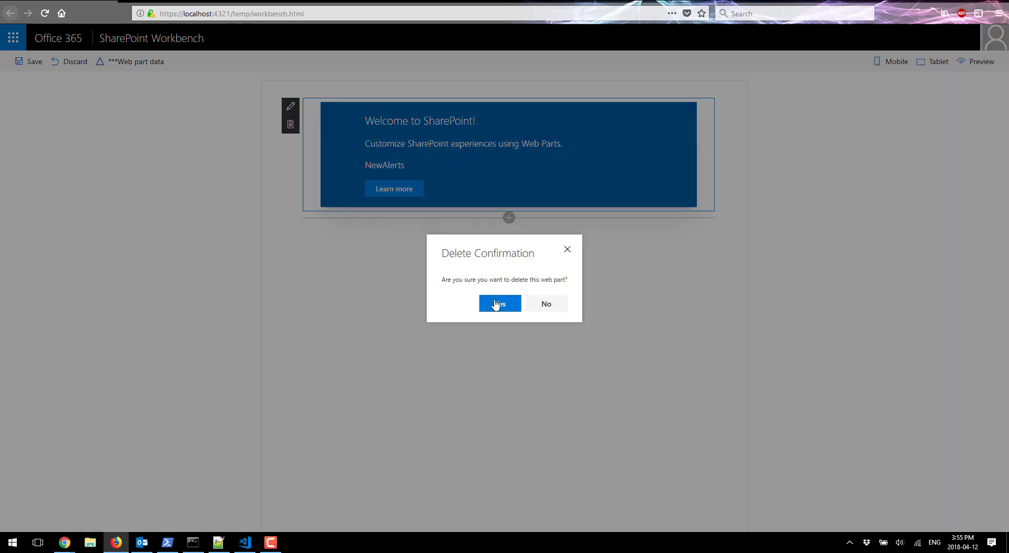
left_click(499, 303)
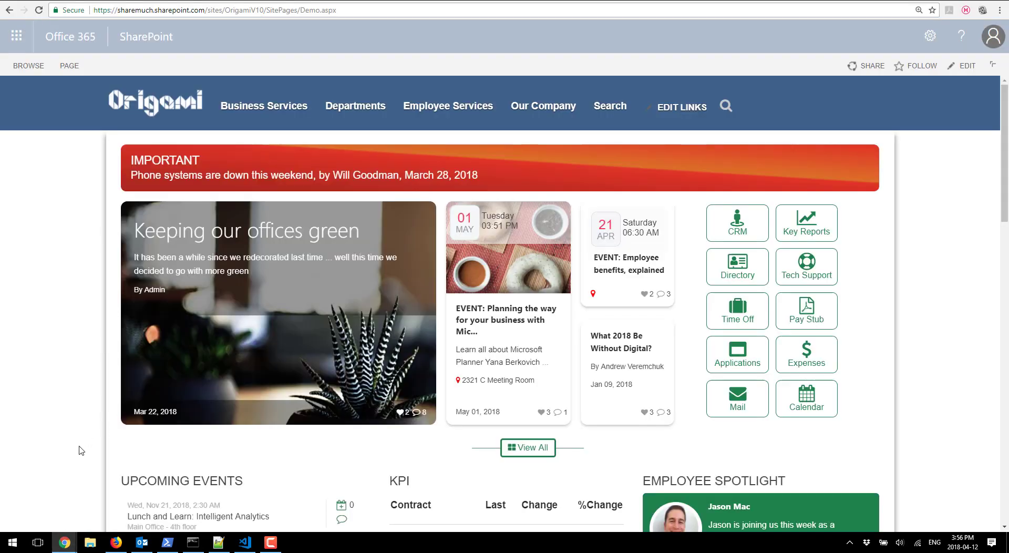
mouse_move(402, 154)
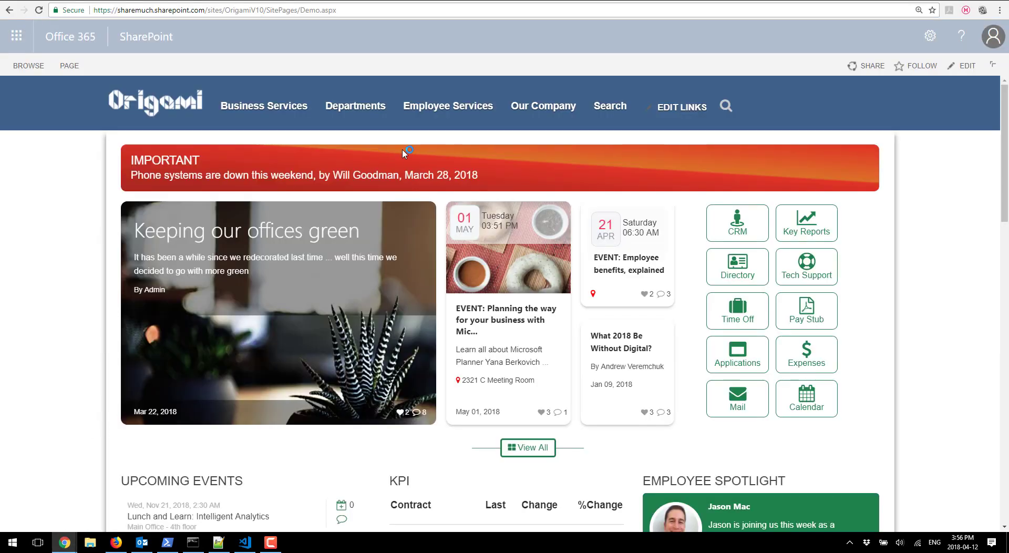
Step: Open DevTools with F12 and select the Important alert's resultList element
key("F12")
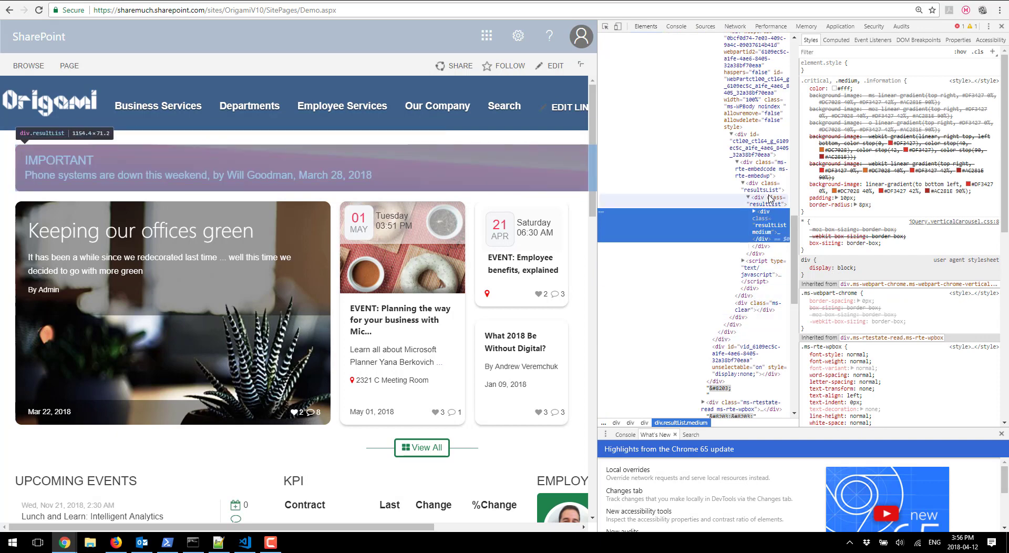
left_click(760, 187)
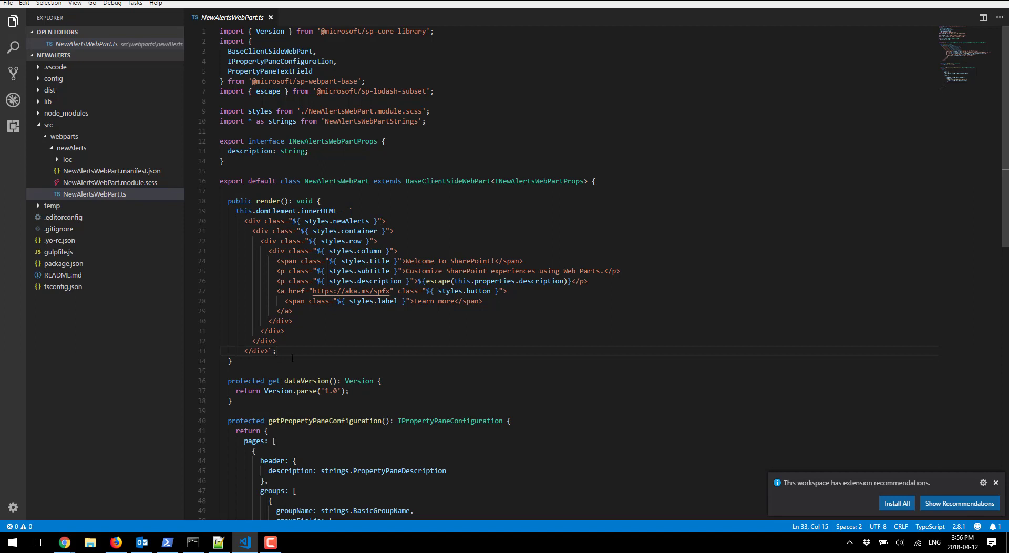
Step: Add a this.domElement.innerHTML assignment below the existing template for the alert markup
key("Enter")
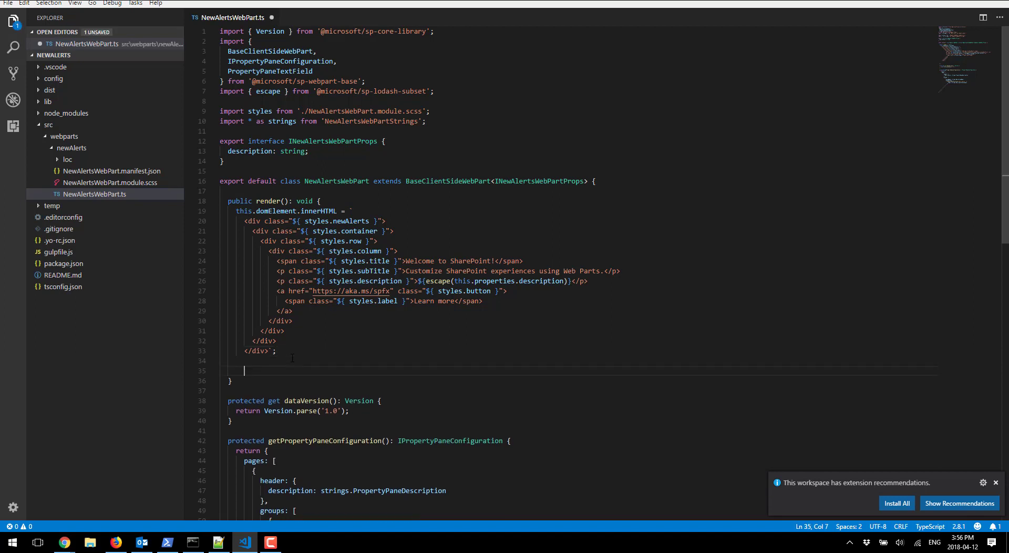
type("this.dom")
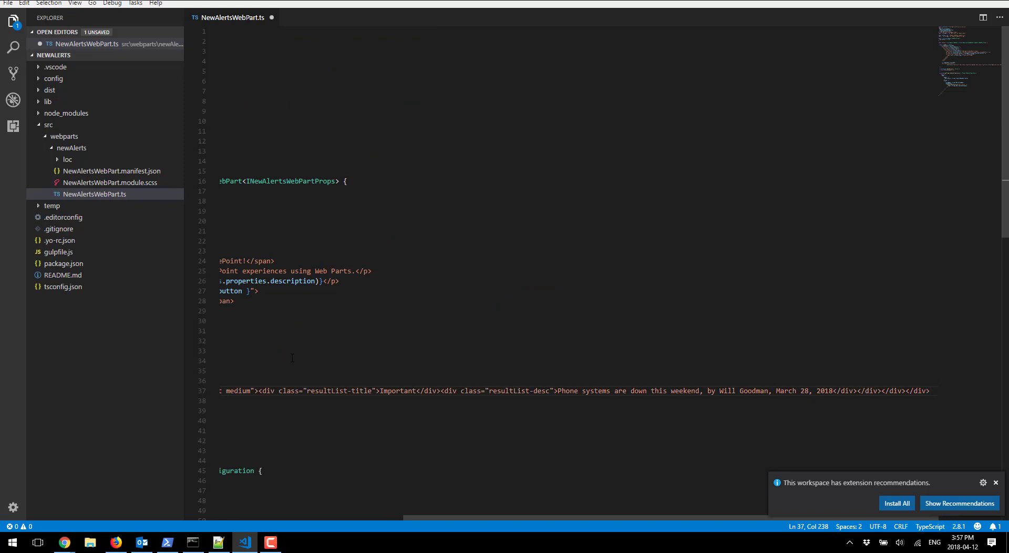
scroll("left", 3)
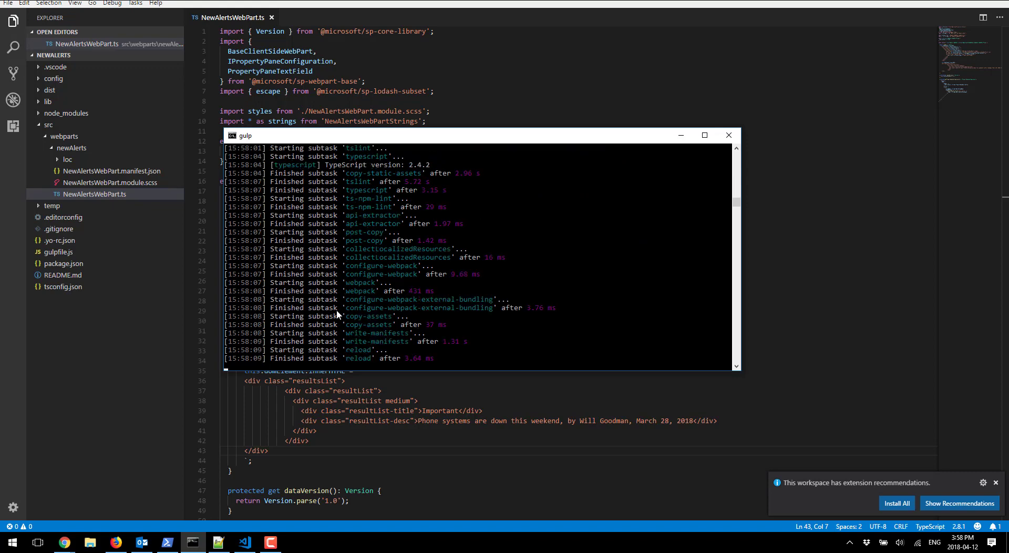
Step: Add the NewAlerts web part to the SharePoint Workbench page
left_click(116, 542)
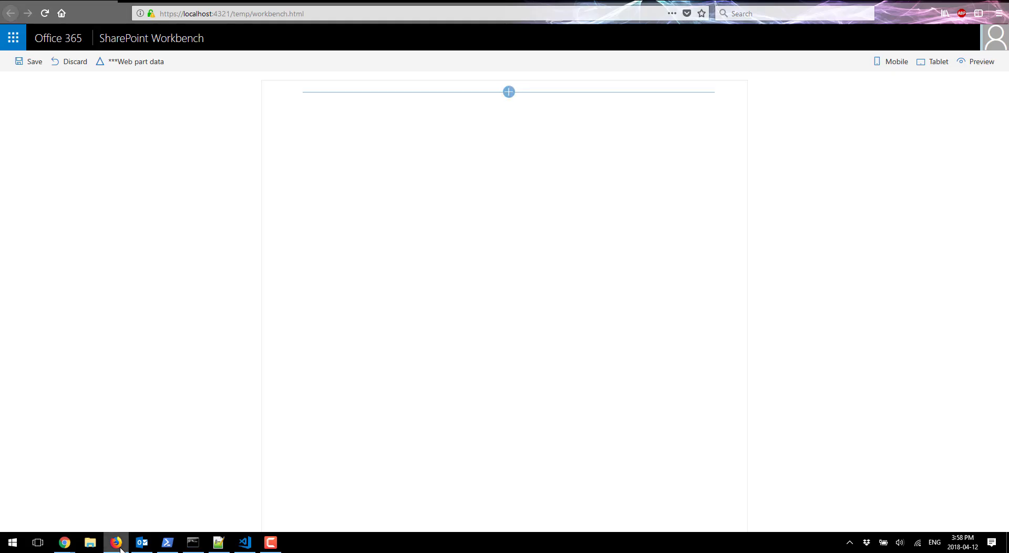
left_click(509, 92)
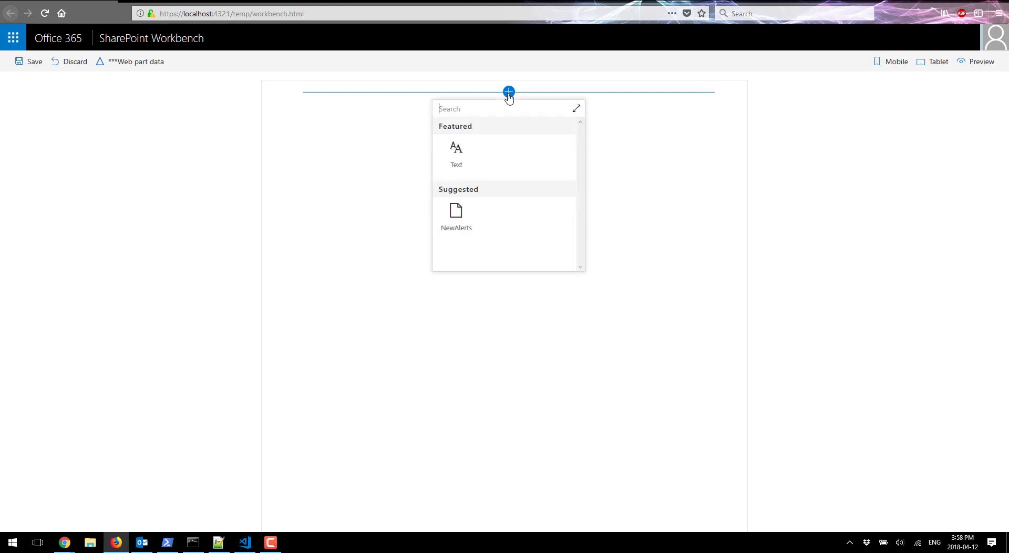
mouse_move(455, 219)
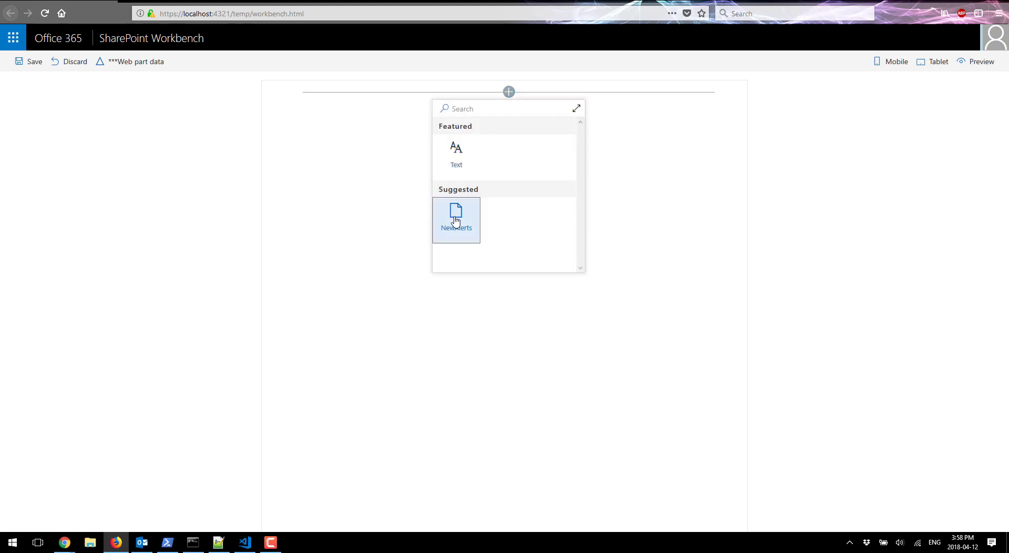
left_click(456, 219)
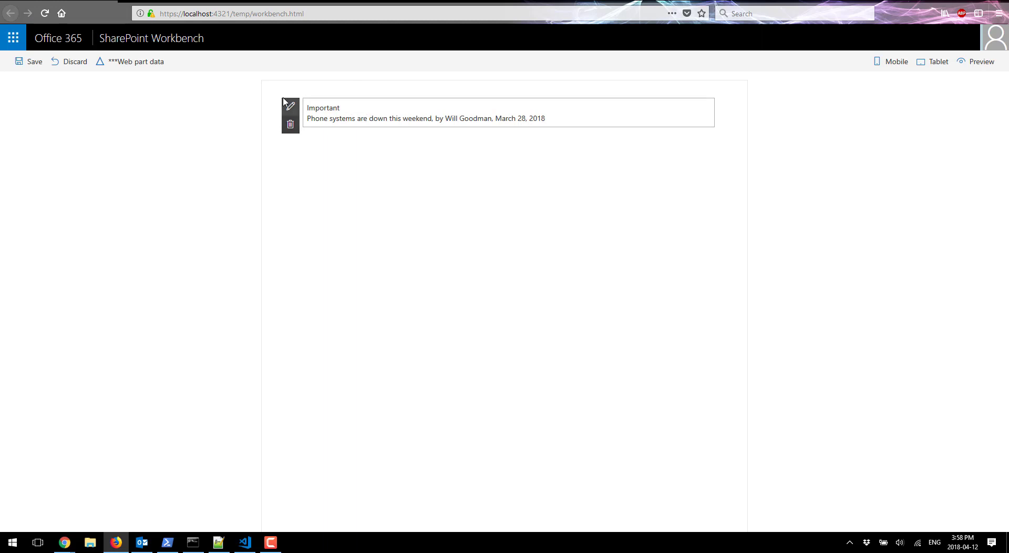
Step: Review the web part's property pane description, then return to VS Code
left_click(290, 104)
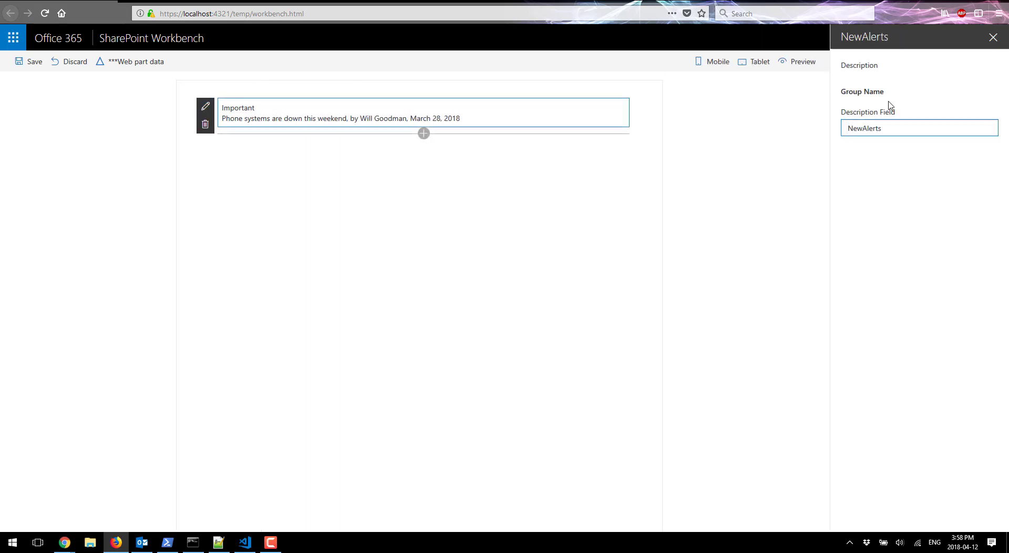
double_click(864, 127)
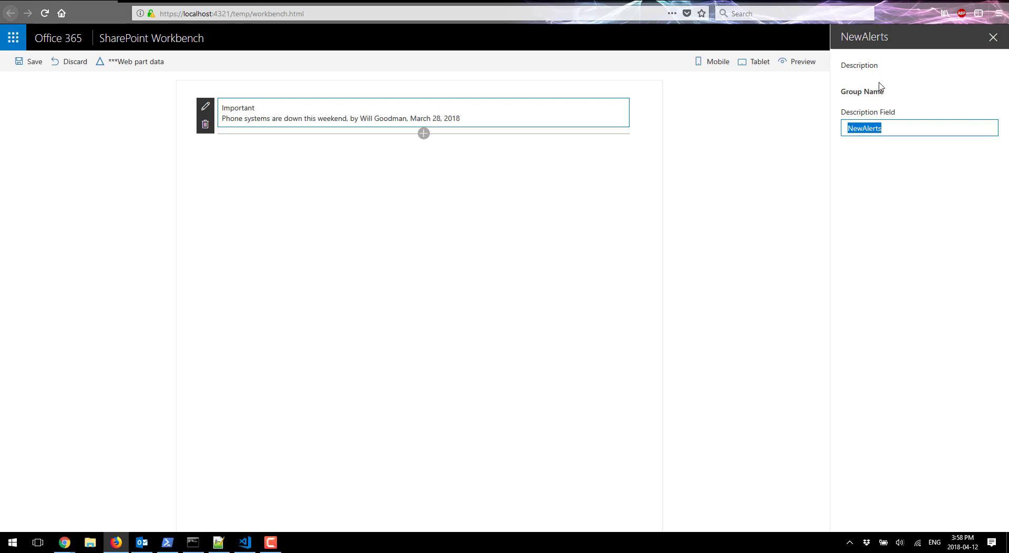
mouse_move(918, 100)
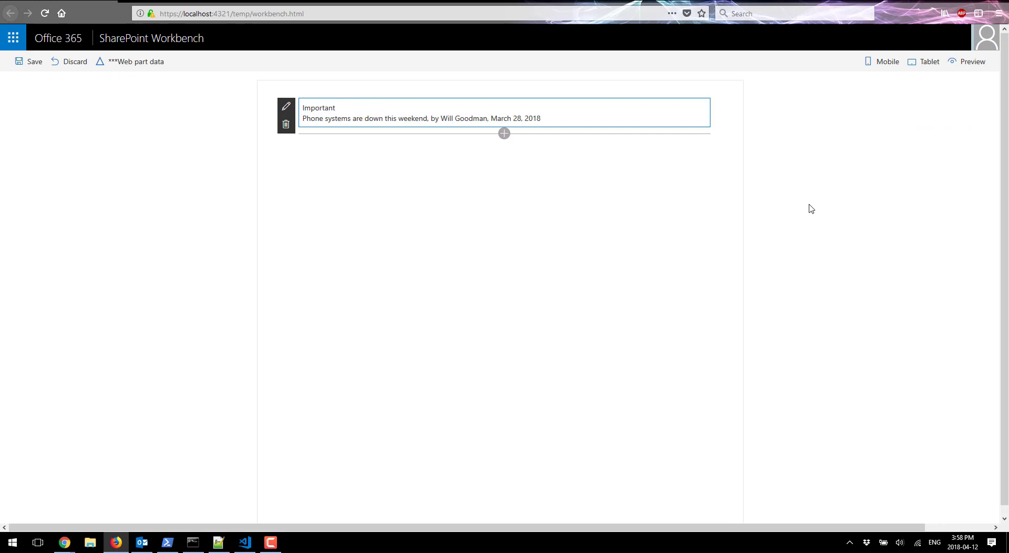
mouse_move(244, 542)
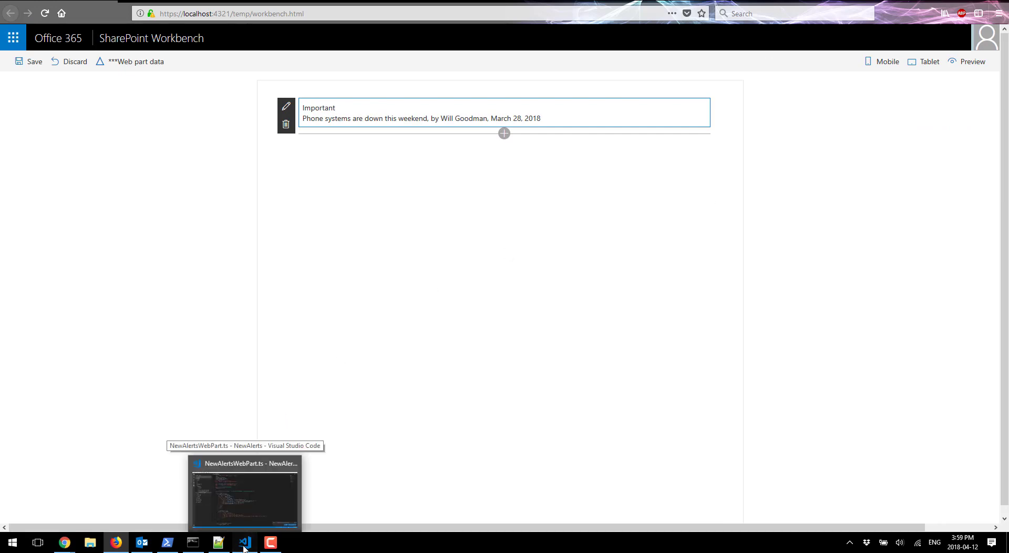
left_click(245, 542)
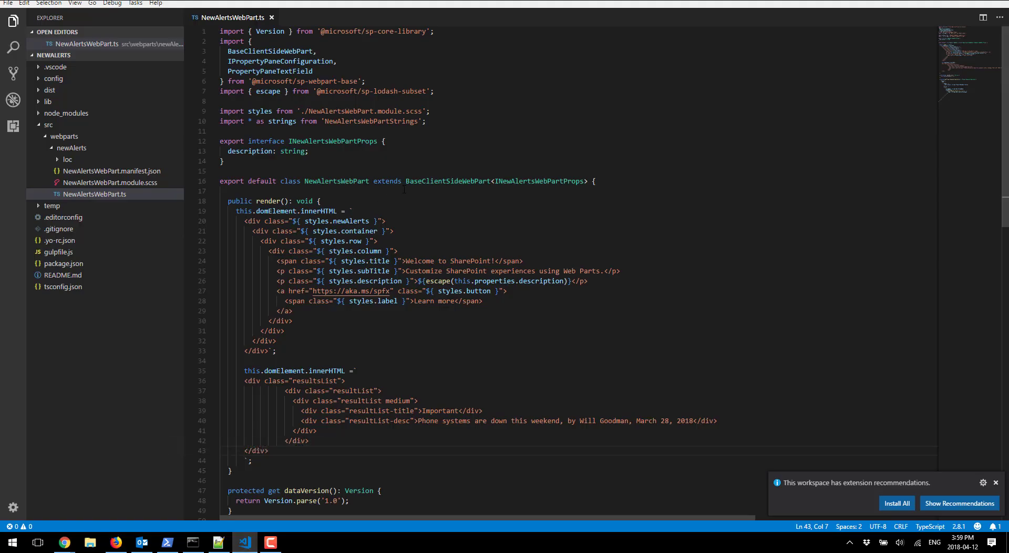